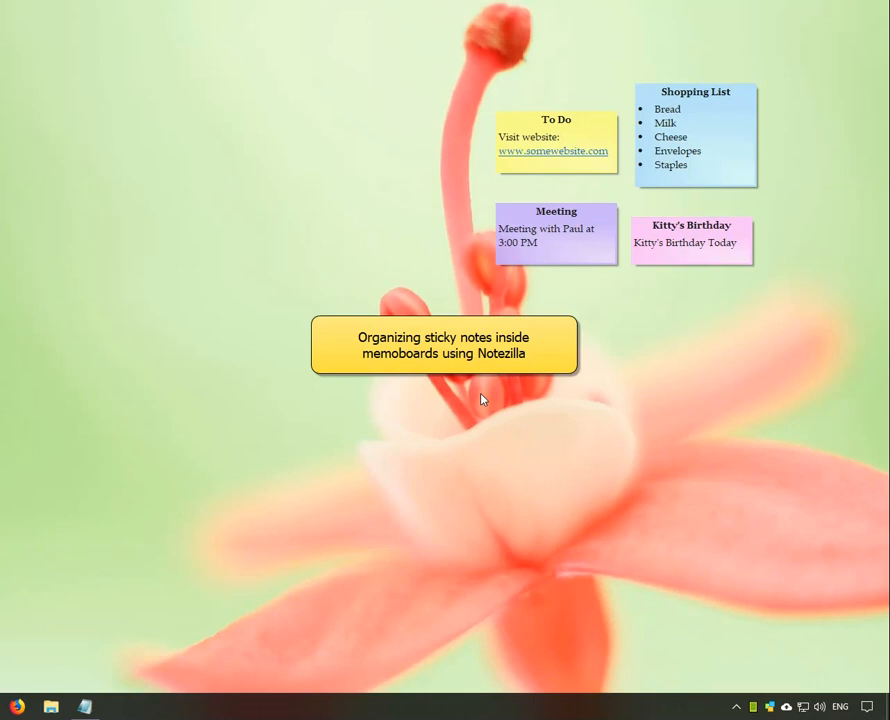
mouse_move(488, 396)
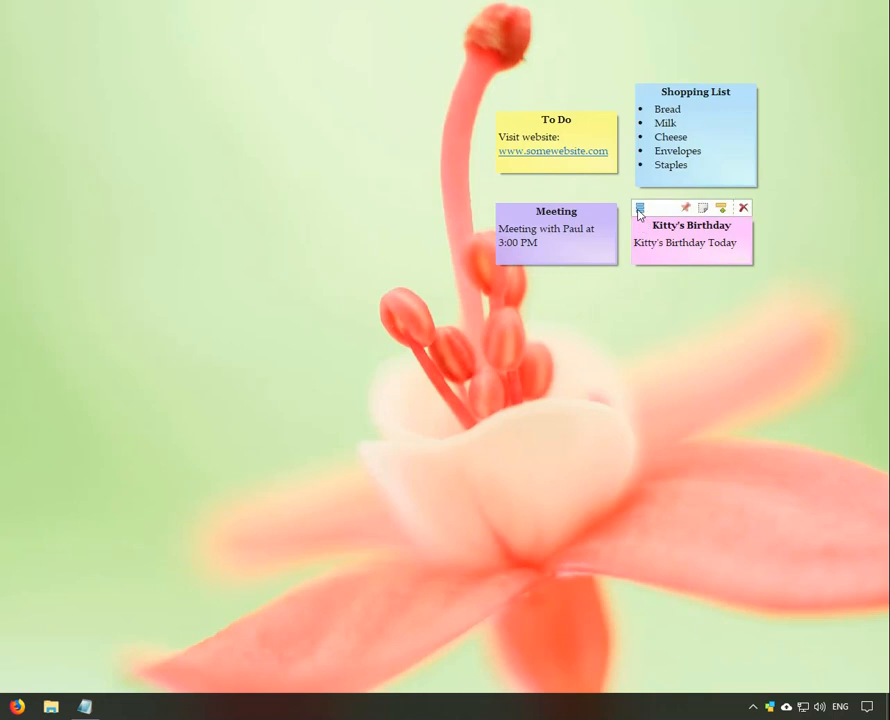
Stick the Kitty's Birthday note to the Personal memoboard and confirm removing it from the desktop.
click(640, 208)
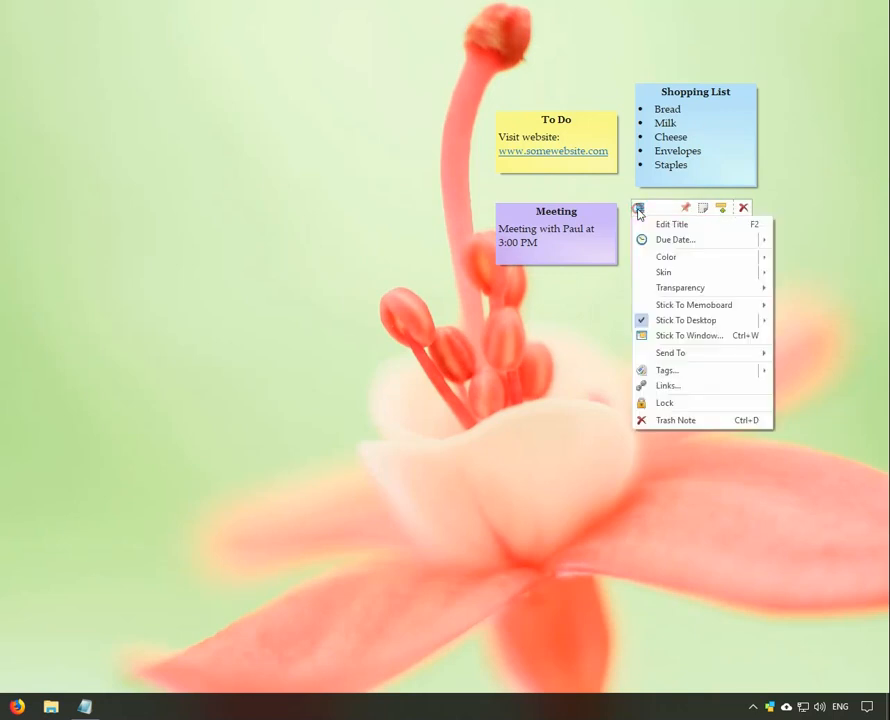
mouse_move(694, 304)
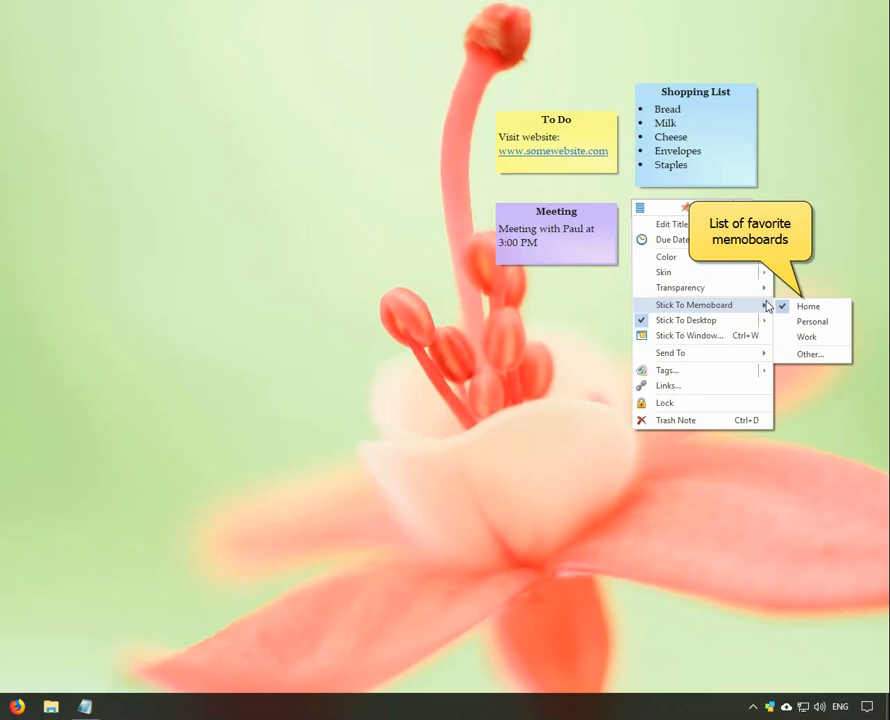
mouse_move(768, 308)
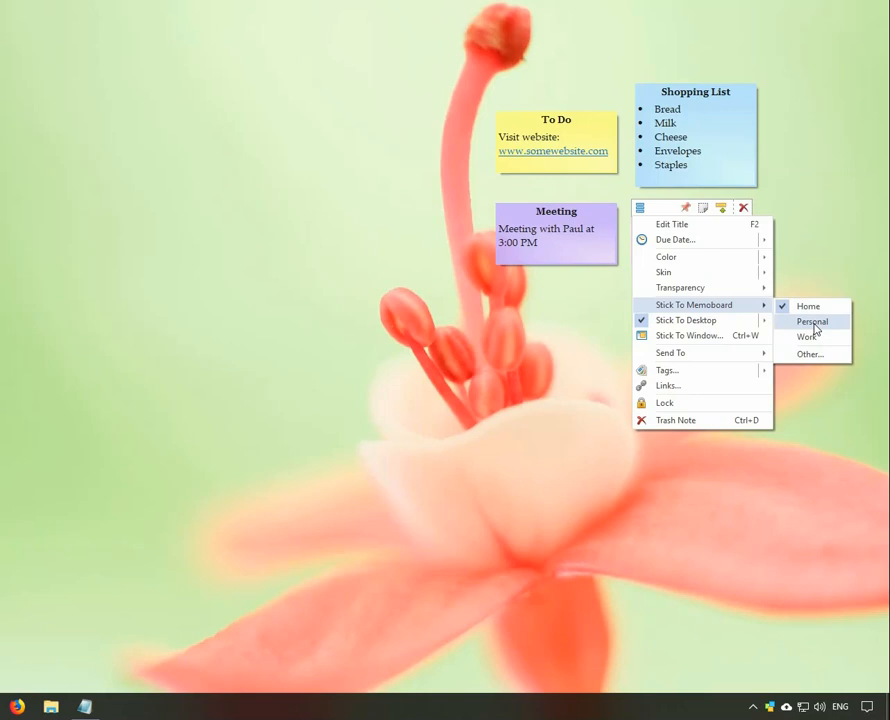
click(812, 320)
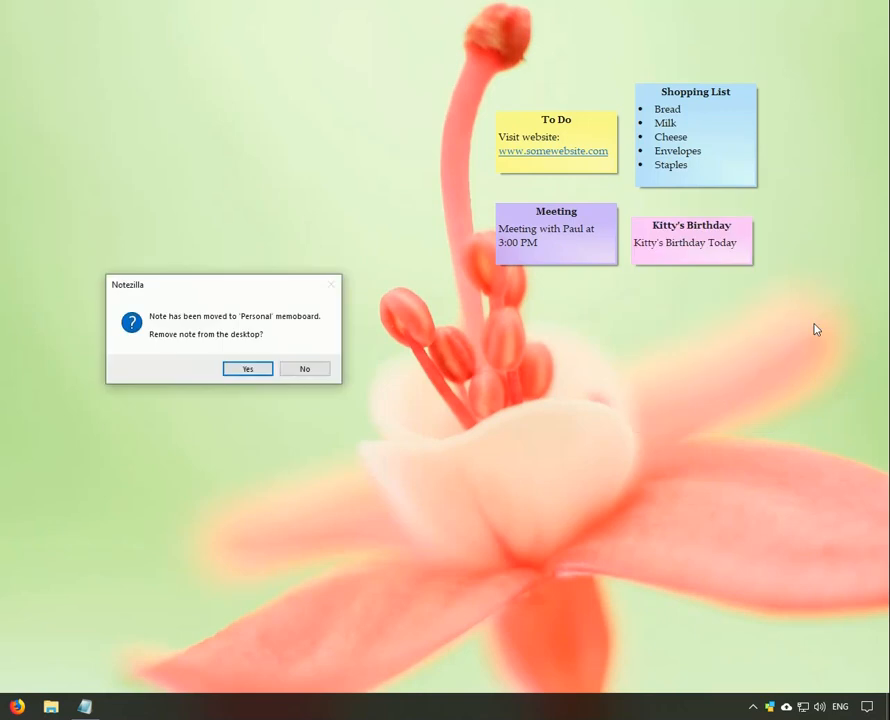
mouse_move(264, 324)
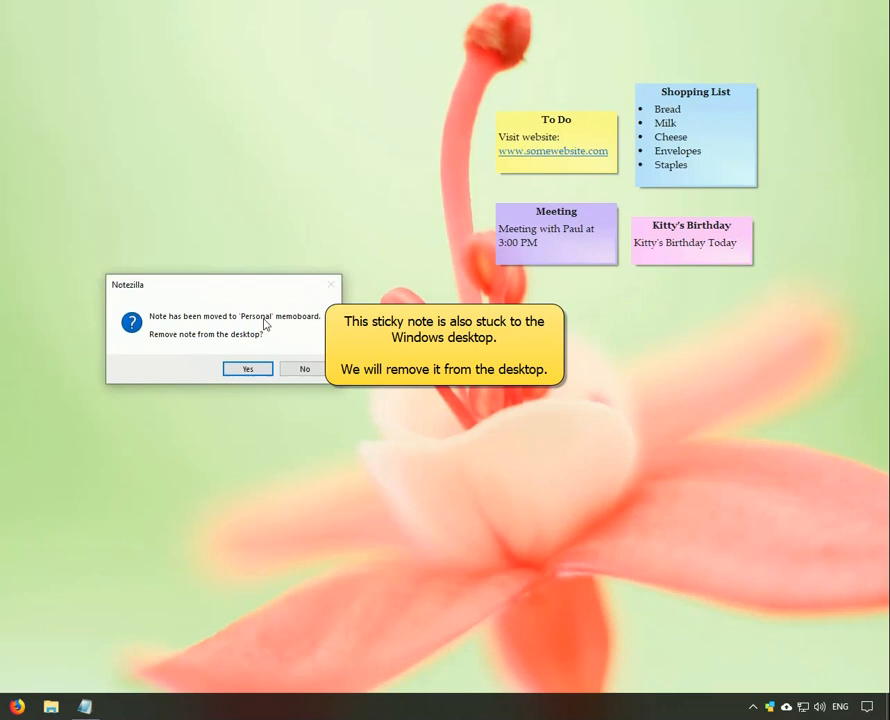
click(248, 368)
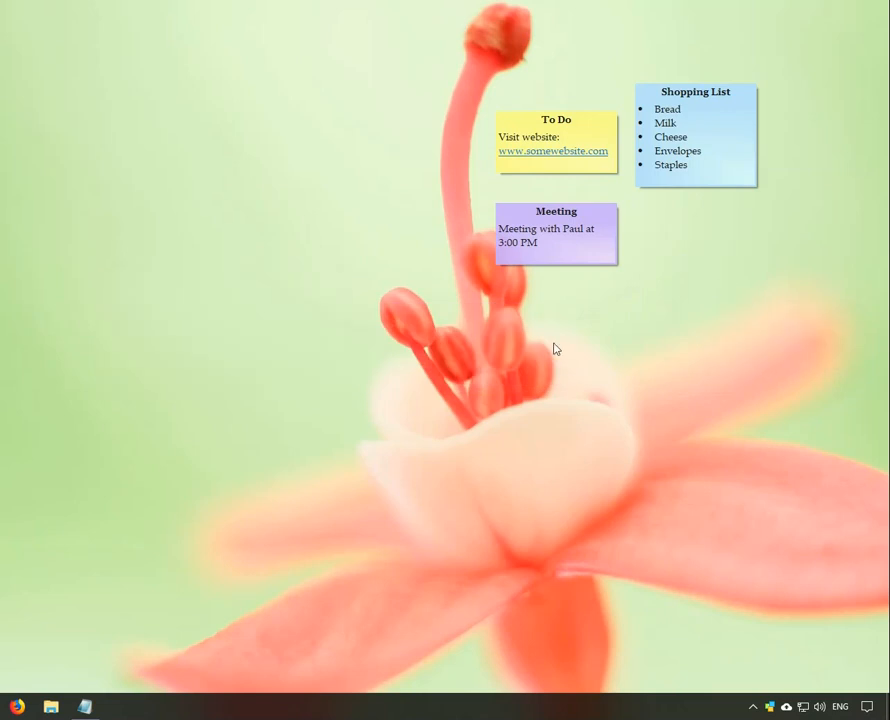
mouse_move(756, 698)
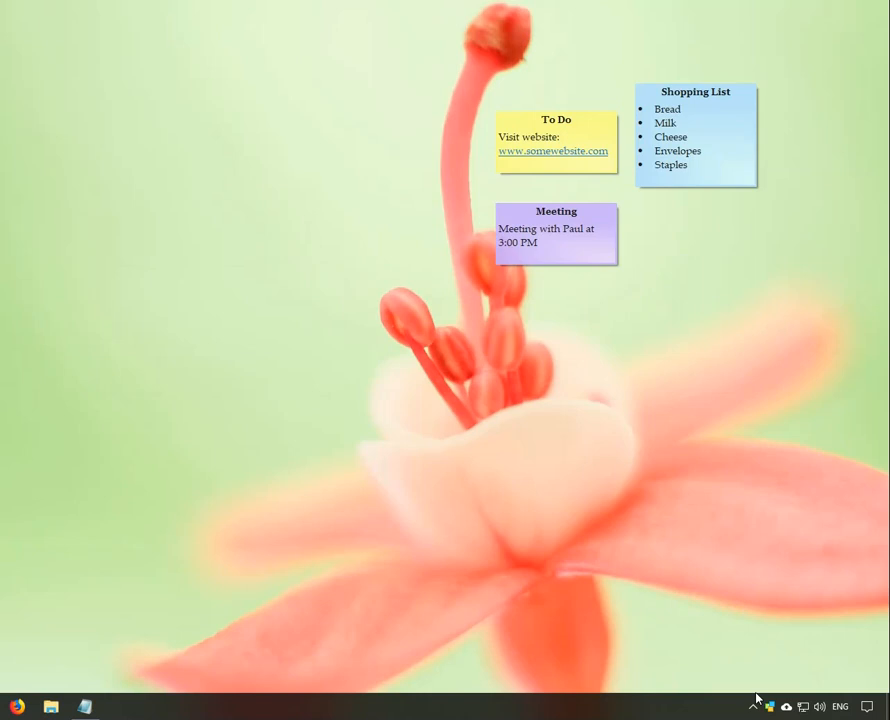
mouse_move(764, 712)
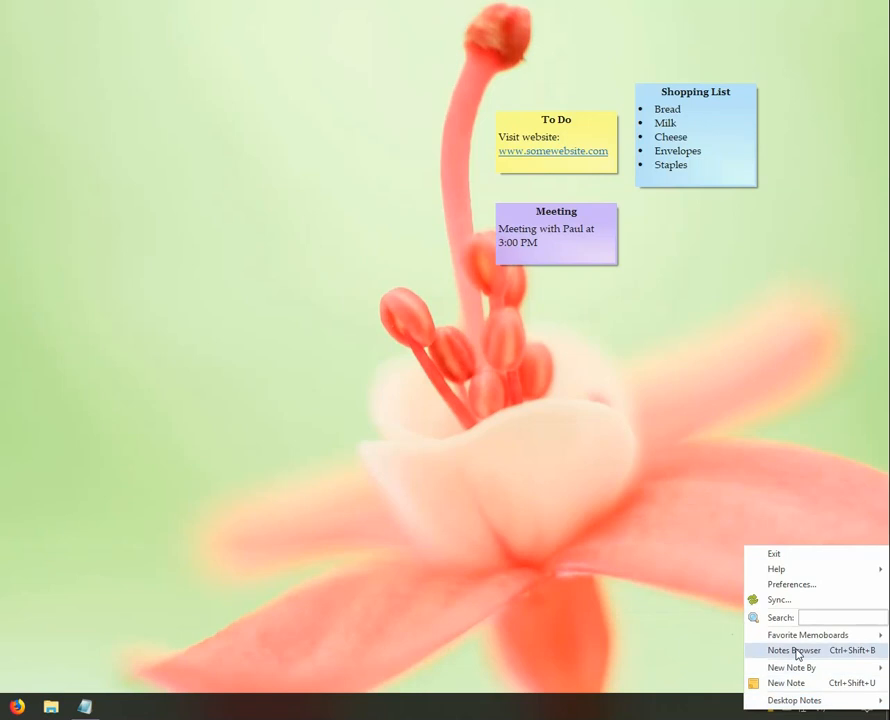
Open the Notes Browser from the Notezilla tray icon, listing the Home memoboard's six notes.
click(788, 650)
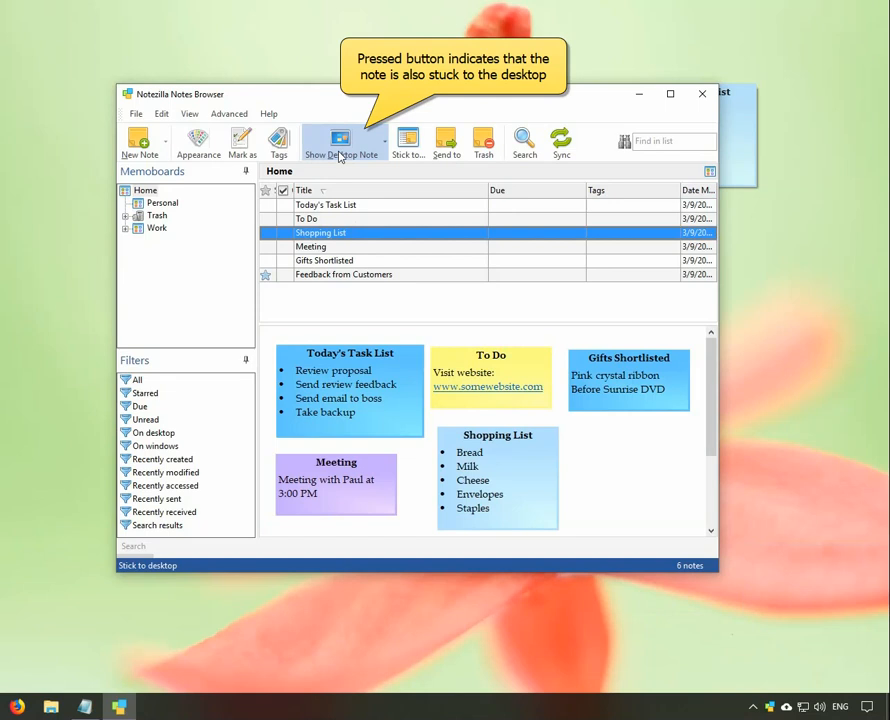
Show the Personal memoboard in the Memoboards tree, holding the Kitty's Birthday note.
click(160, 204)
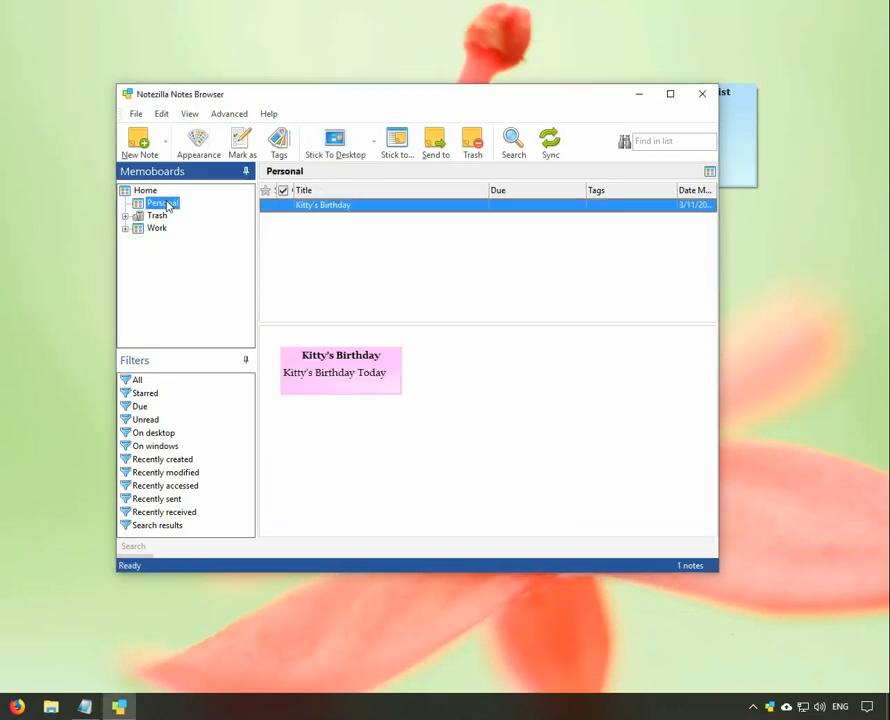
mouse_move(160, 204)
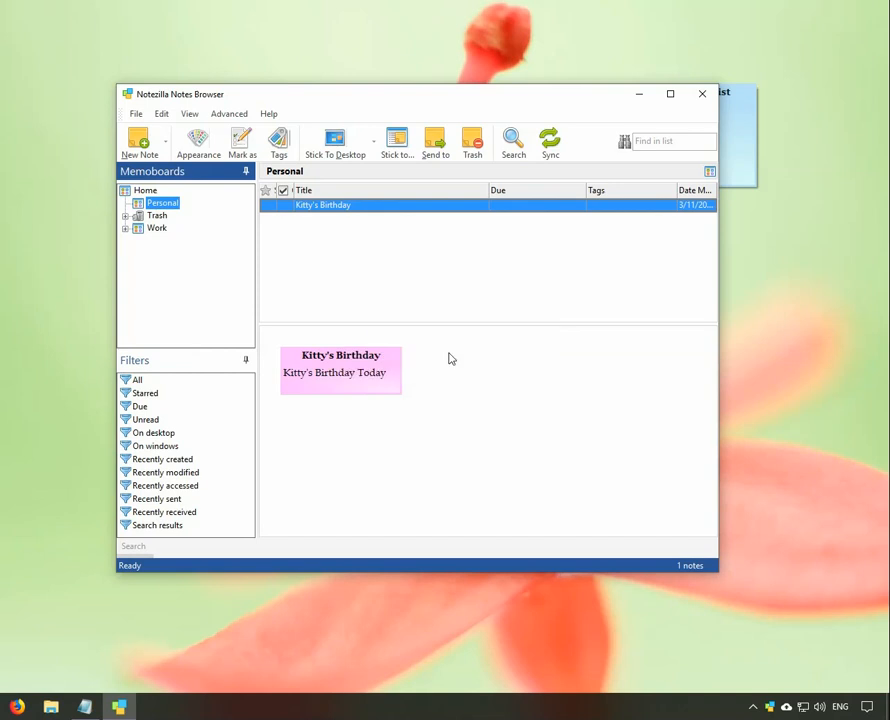
Add notes 'School fees: $2500' and 'Pay insurance premium.' to the Personal memoboard.
click(140, 144)
text(School f)
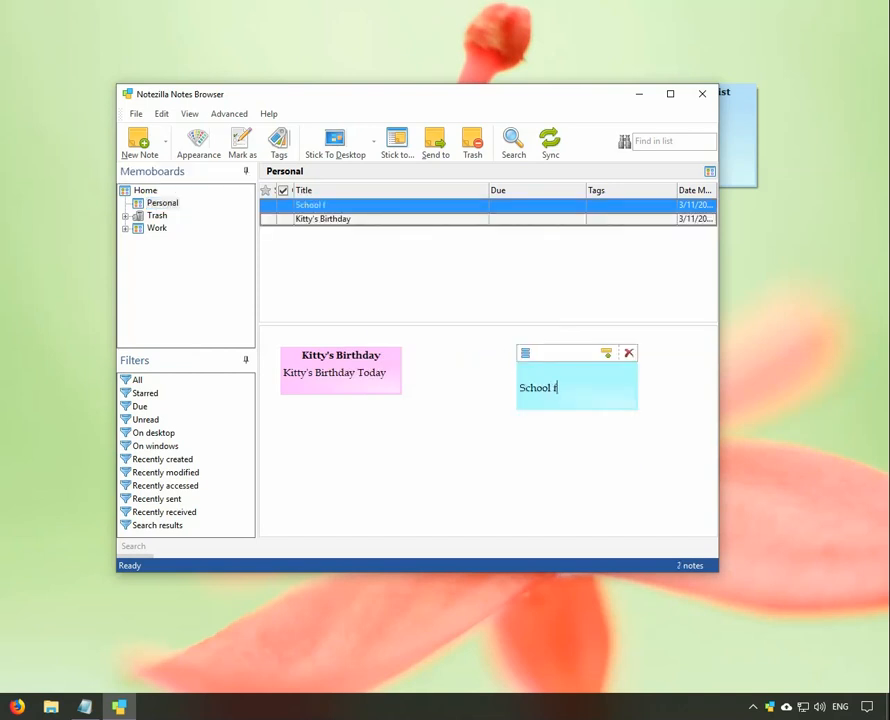
right_click(390, 432)
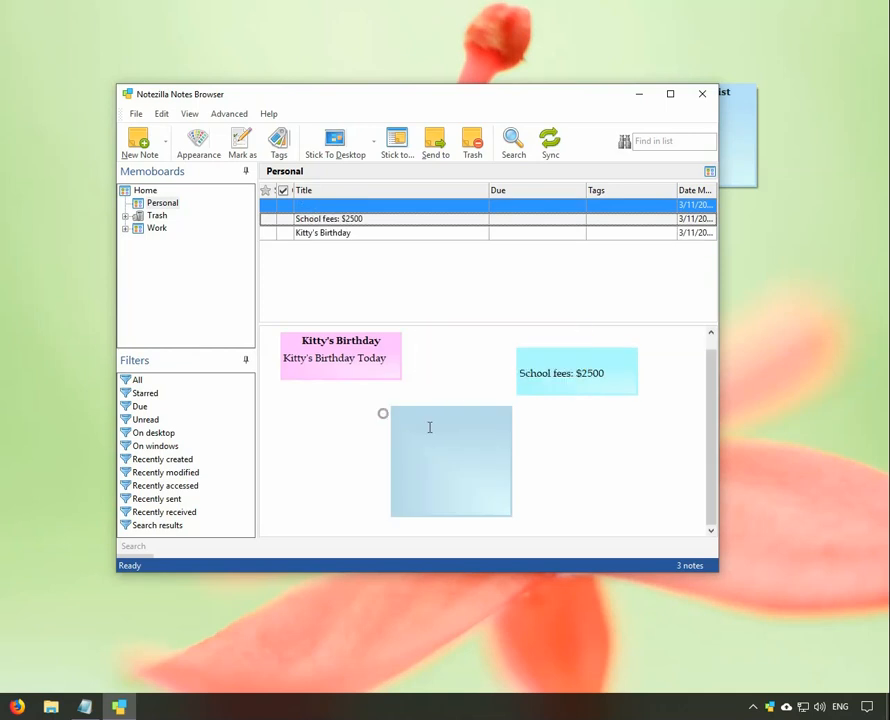
text(Pay insurance pr)
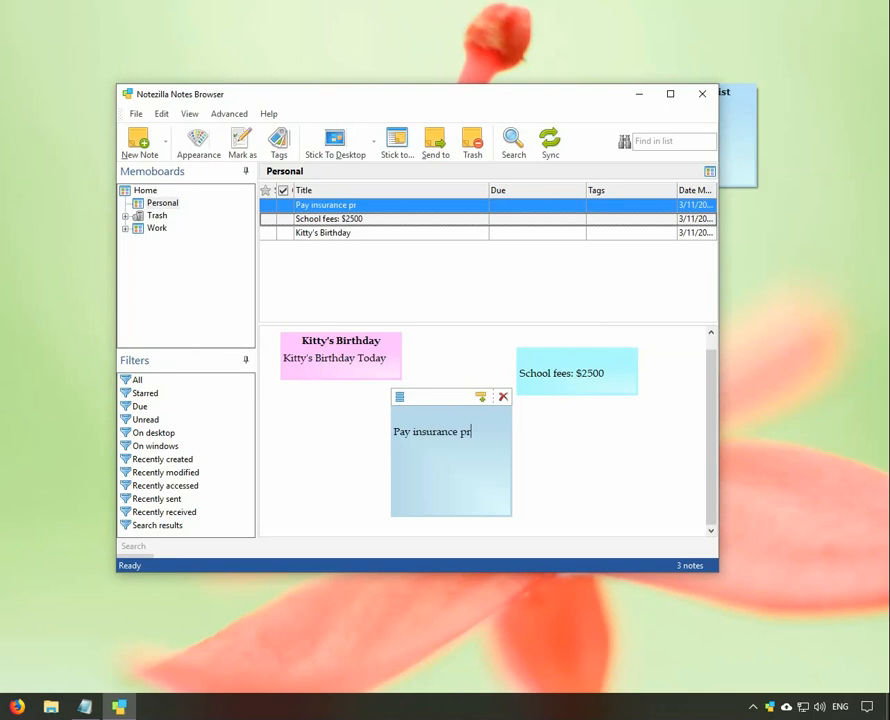
text(emium.)
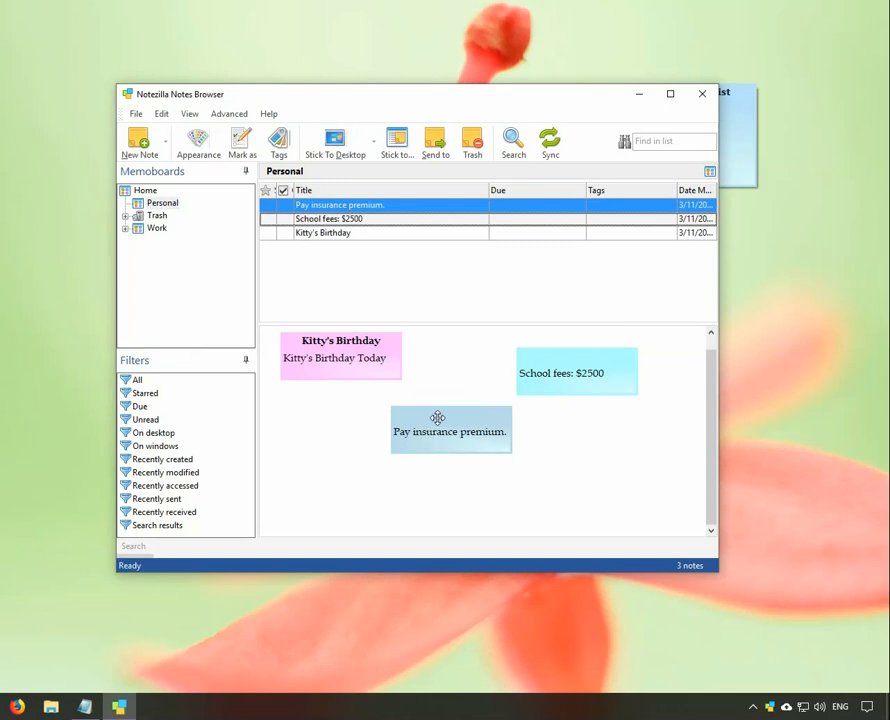
right_click(450, 432)
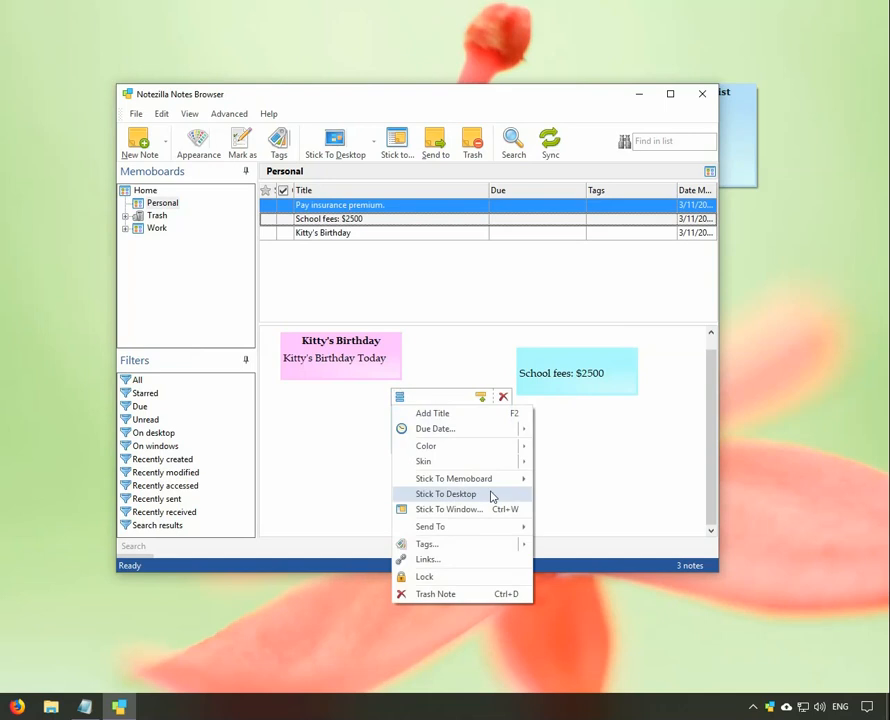
Stick the Pay insurance premium note to the desktop as well.
click(446, 492)
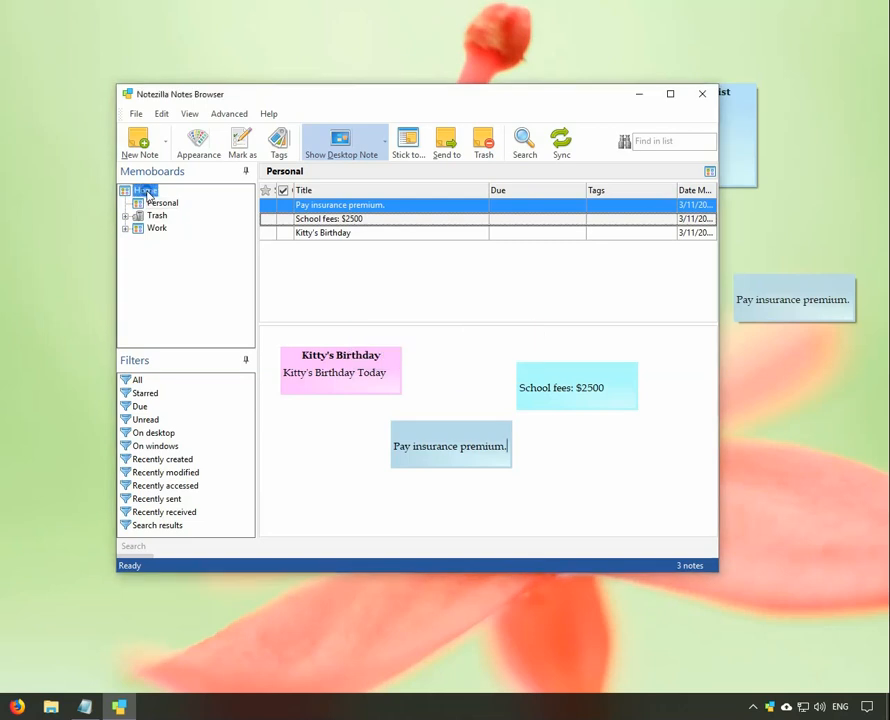
Create a new memoboard named Blog under Home and show it in the browser.
right_click(144, 190)
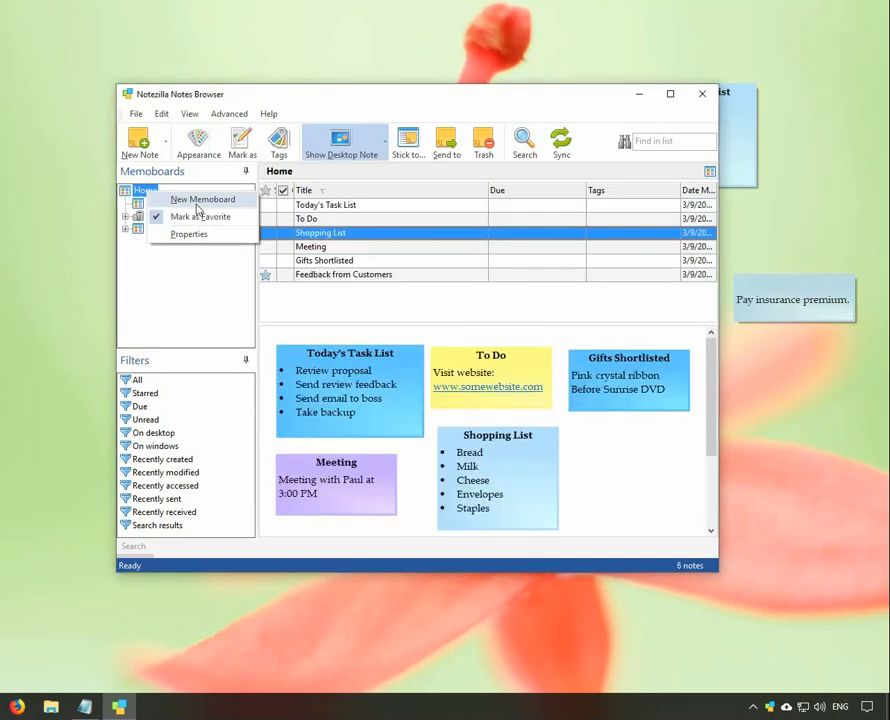
click(202, 200)
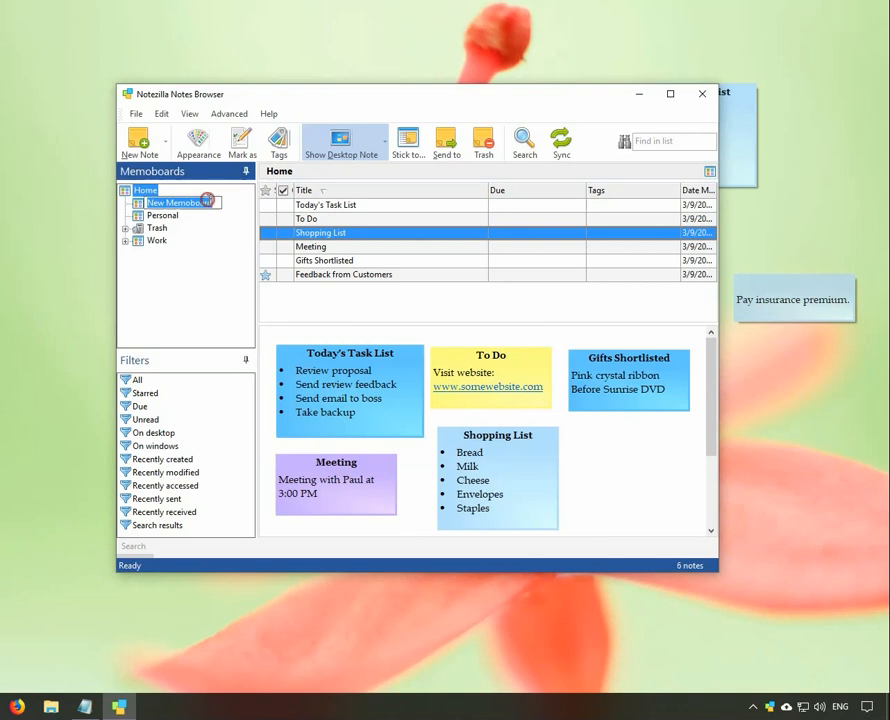
text(Blog)
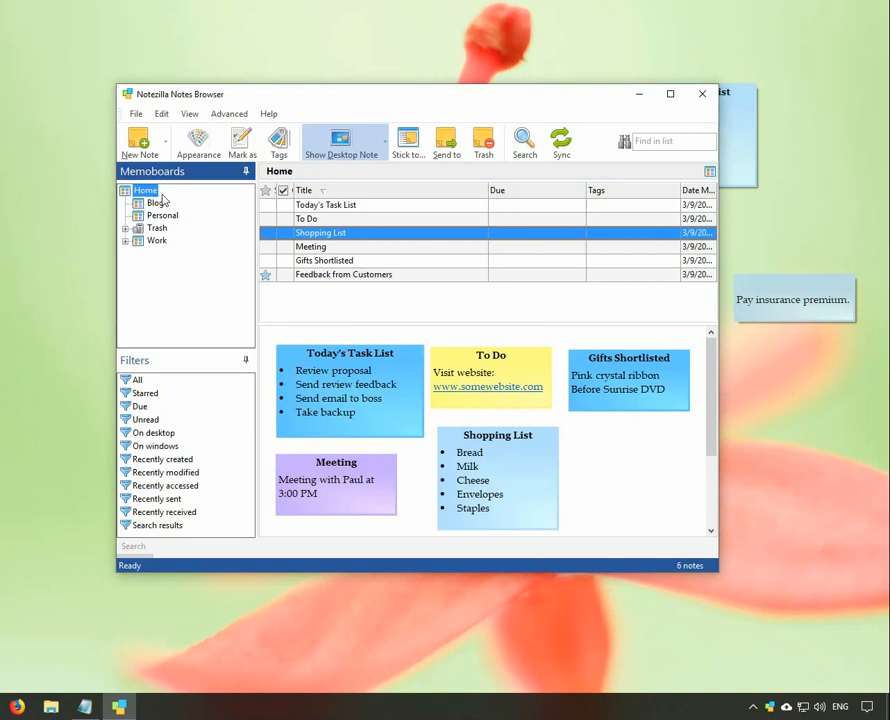
click(160, 202)
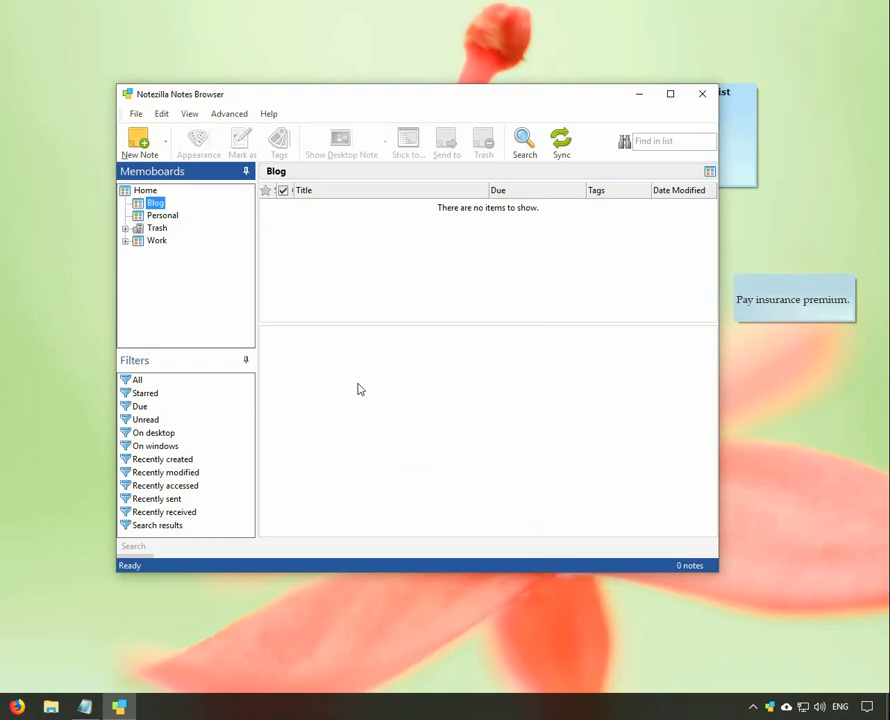
Arrange the Blog memoboard's notes with the Paper Roll layout.
right_click(360, 388)
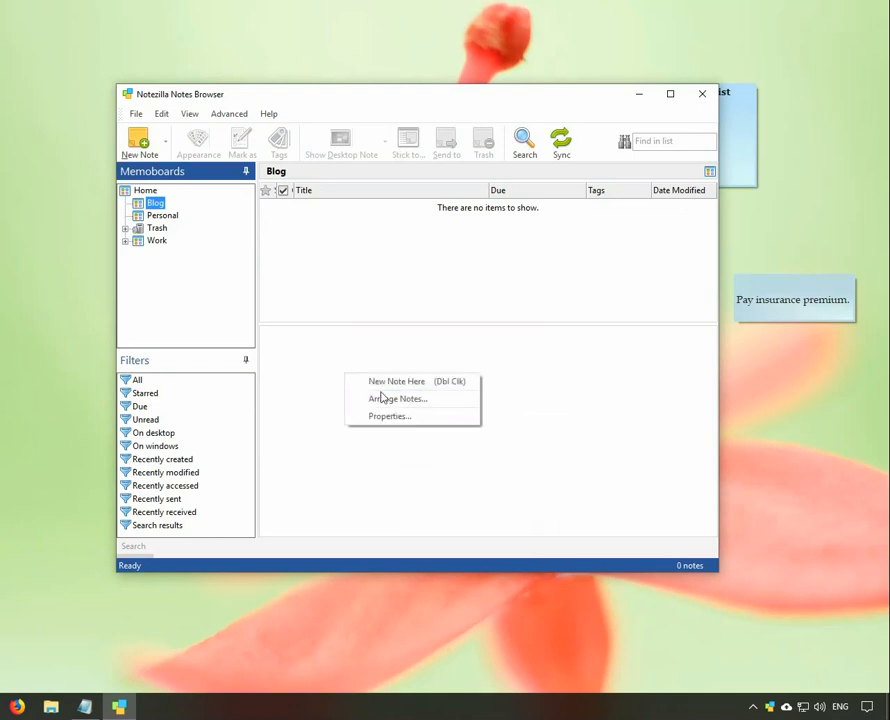
mouse_move(398, 398)
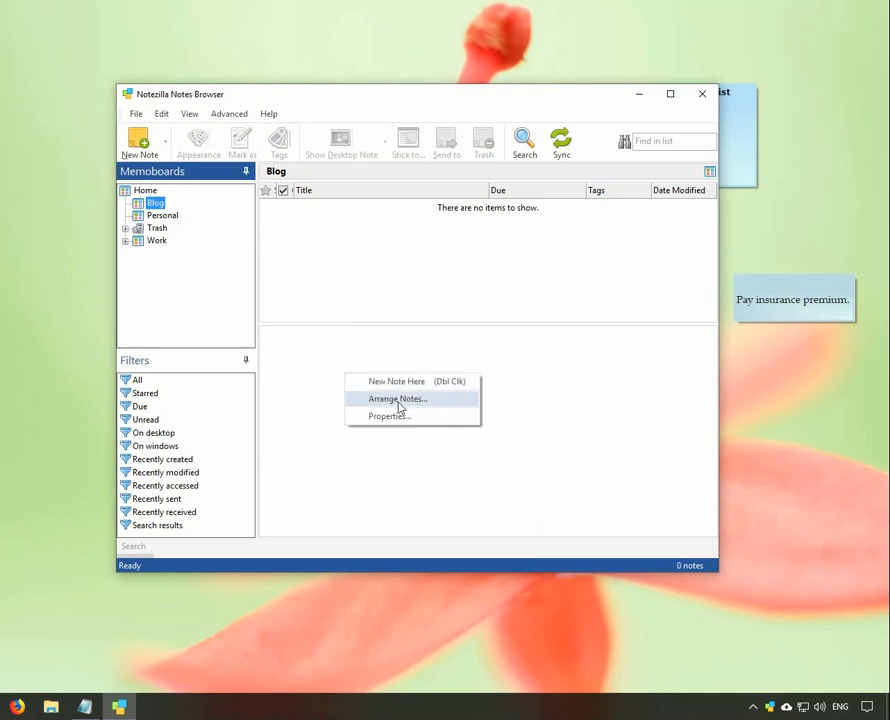
click(396, 398)
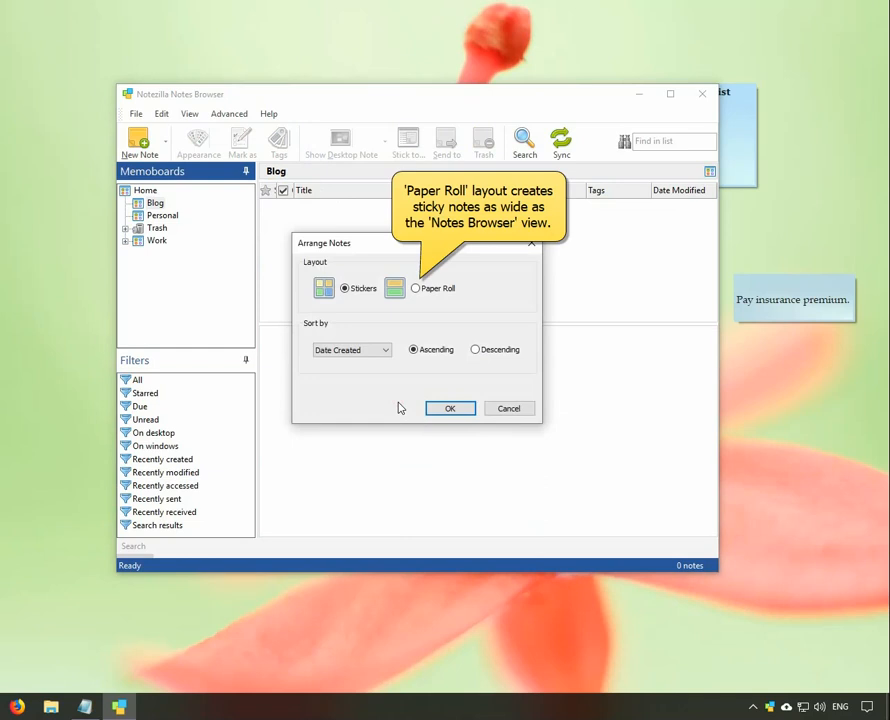
click(416, 288)
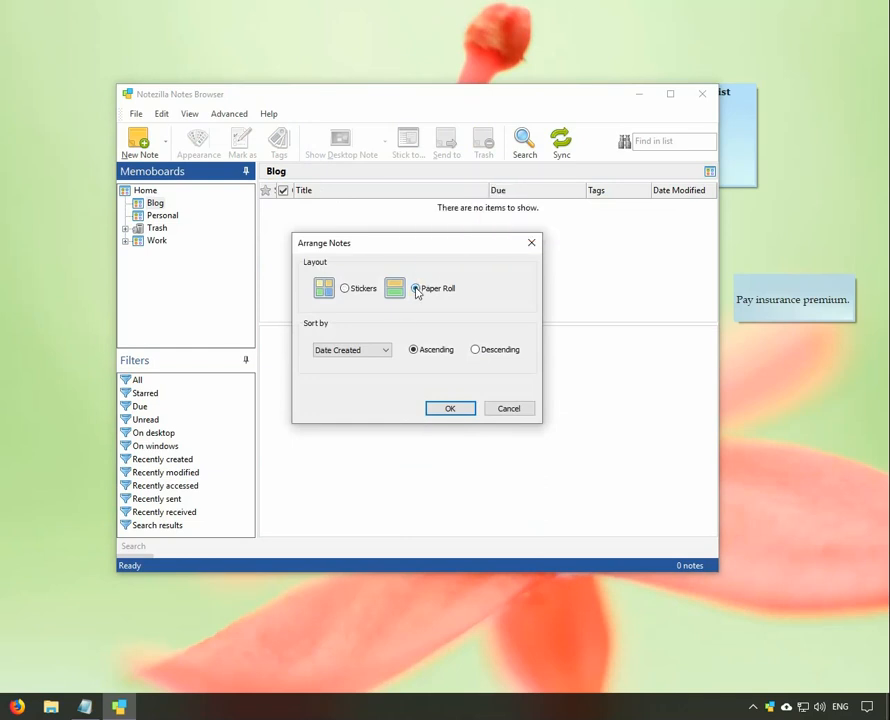
click(450, 408)
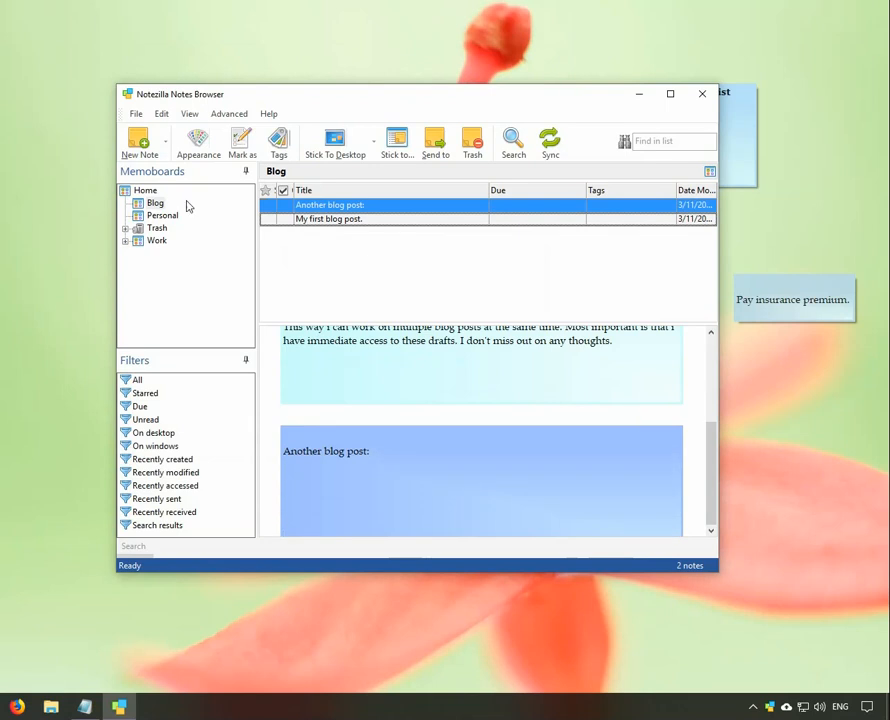
Show the Blog memoboard's options, including Mark as Favorite.
right_click(156, 204)
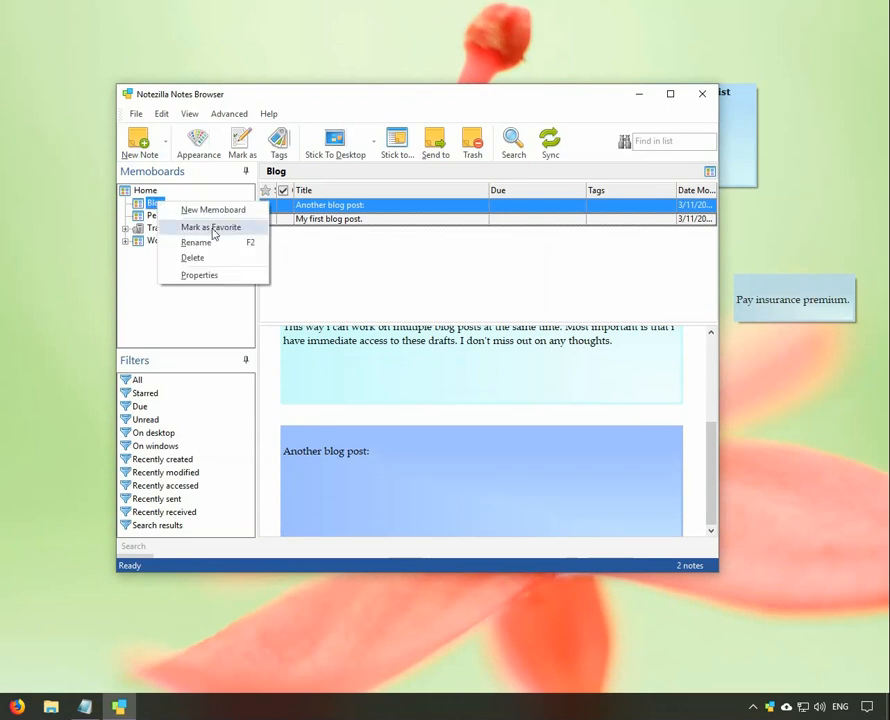
mouse_move(210, 228)
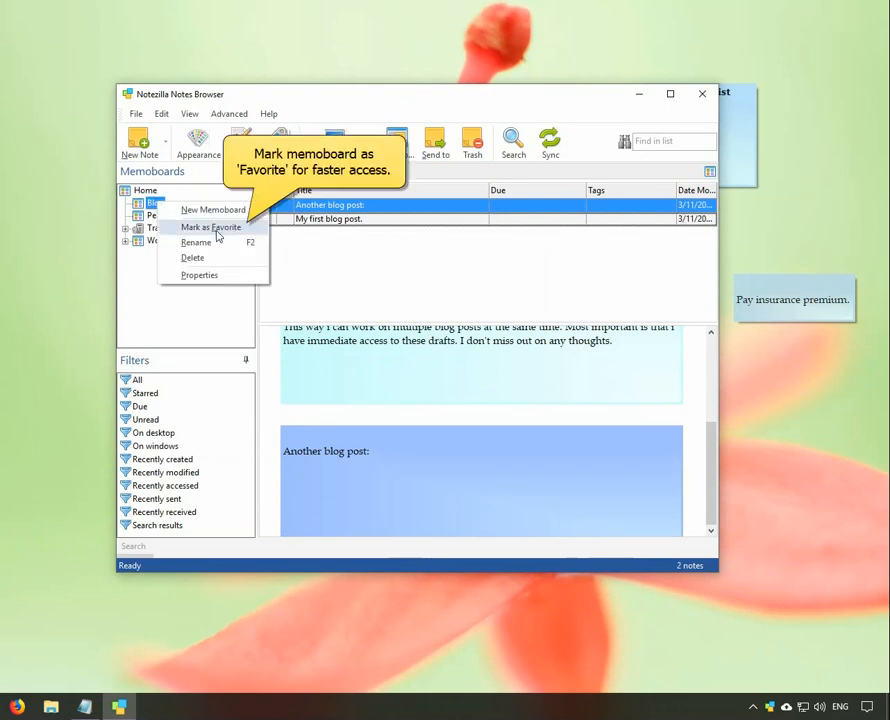